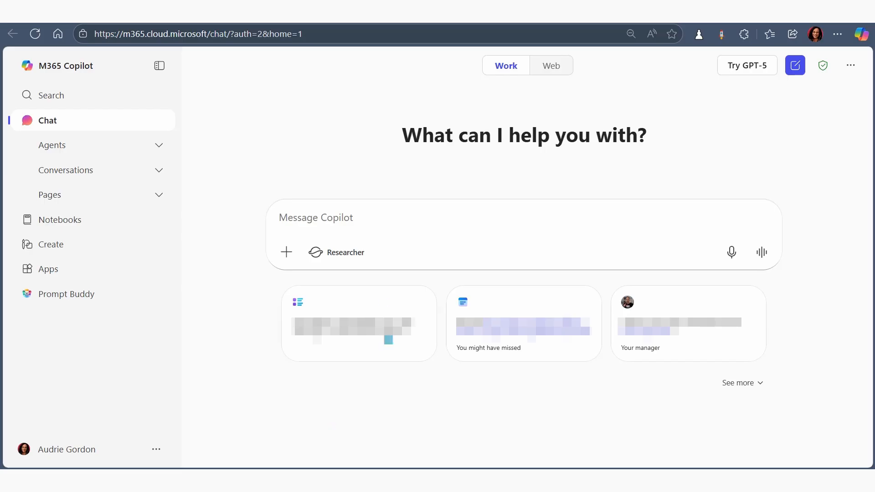
mouse_move(306, 223)
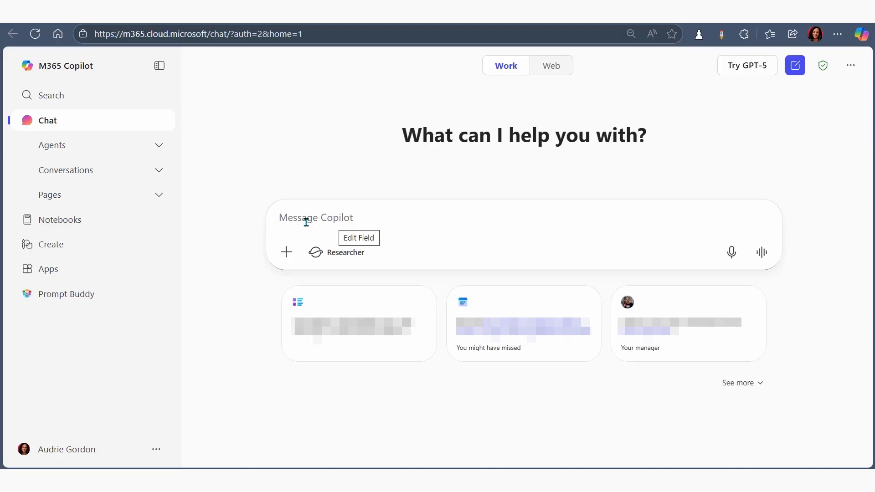
mouse_move(732, 252)
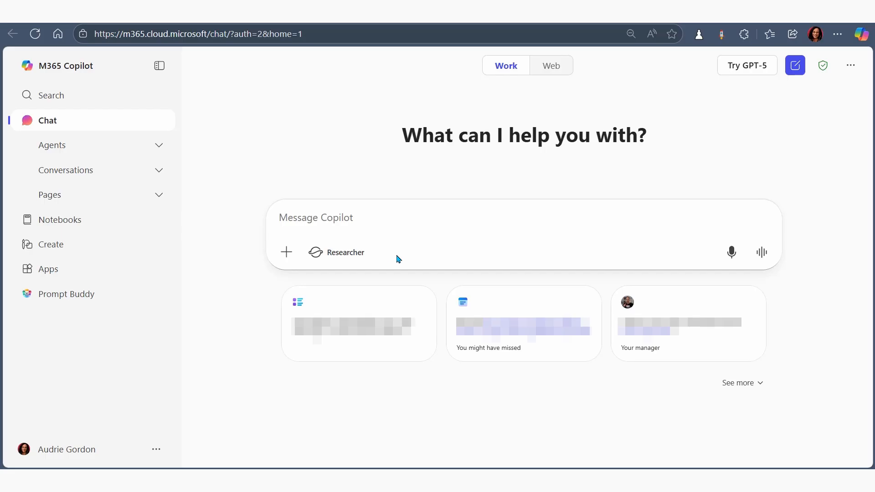
mouse_move(387, 252)
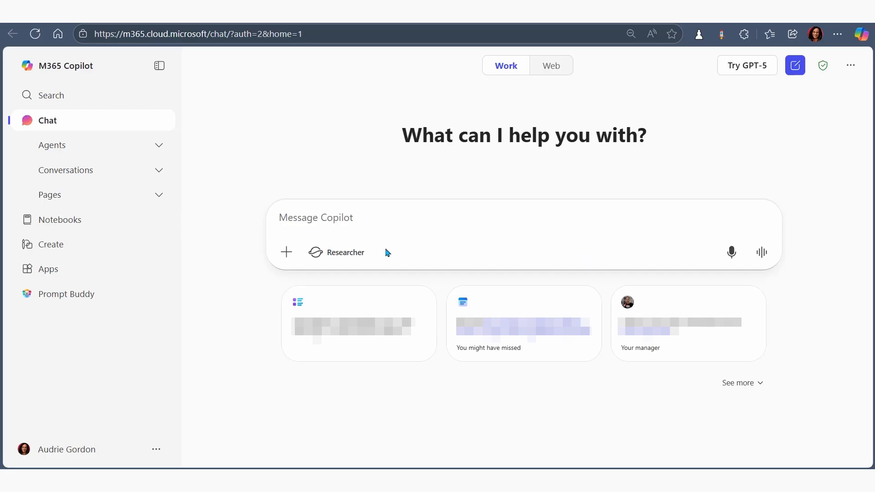
mouse_move(244, 273)
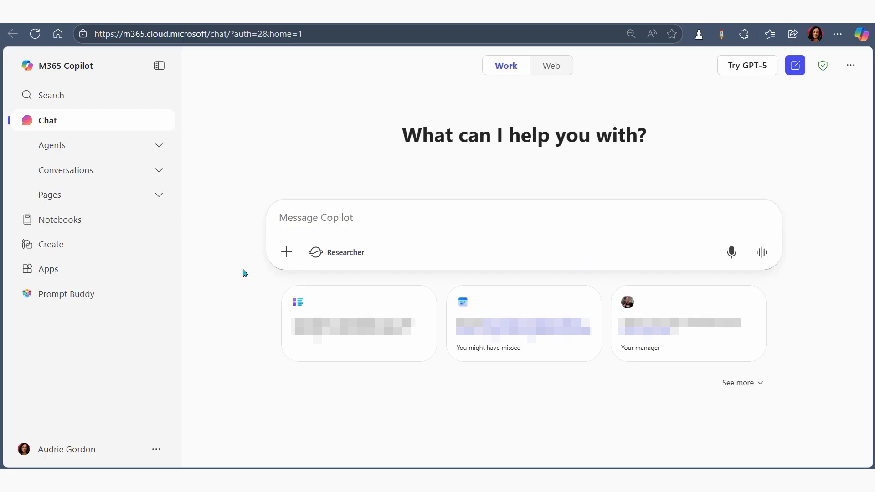
Reveal the add-to-message options: work content, uploads, cloud files and agent chat
left_click(287, 252)
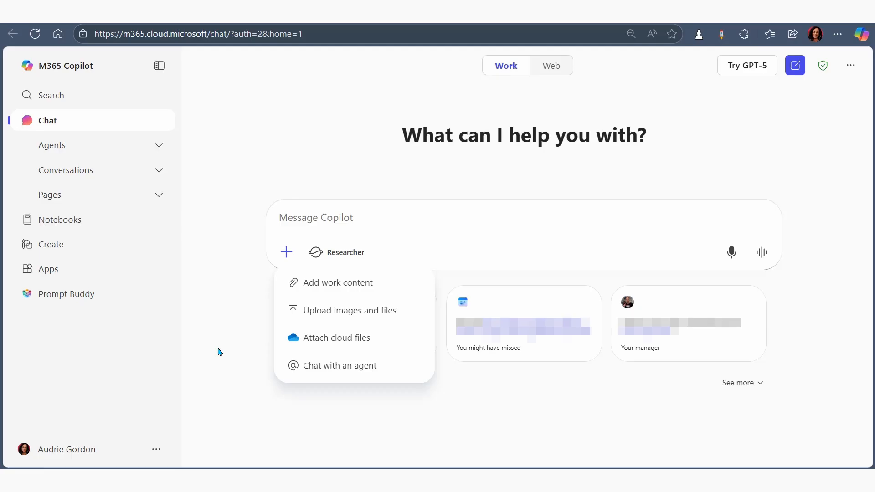
mouse_move(732, 272)
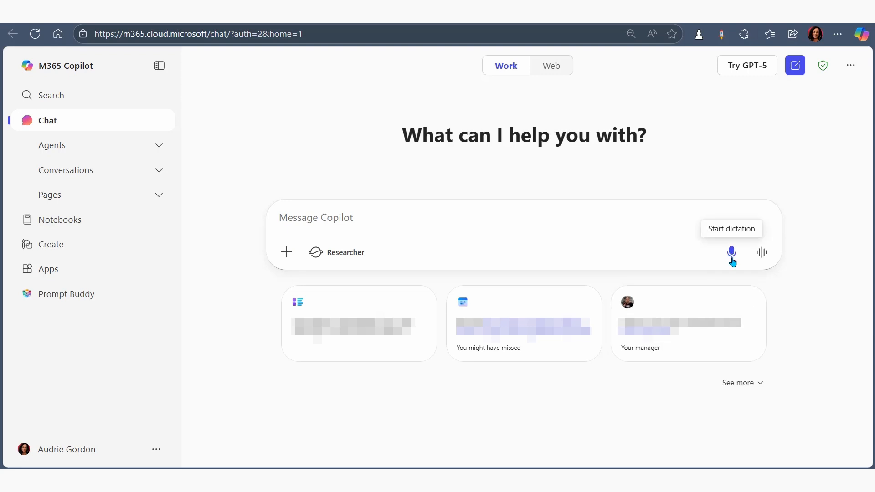
mouse_move(430, 191)
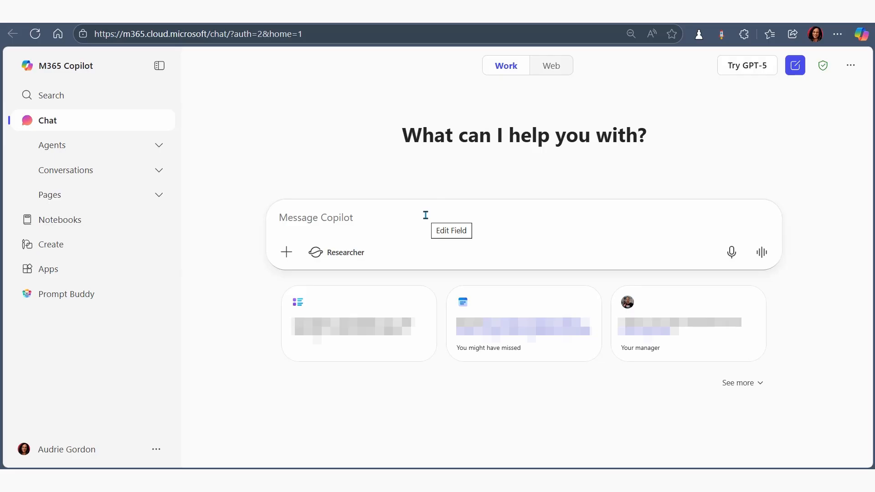
mouse_move(762, 252)
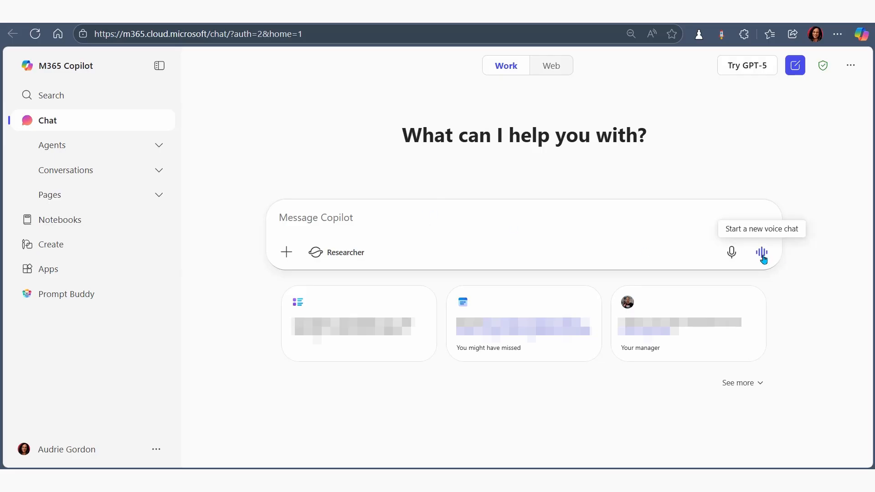